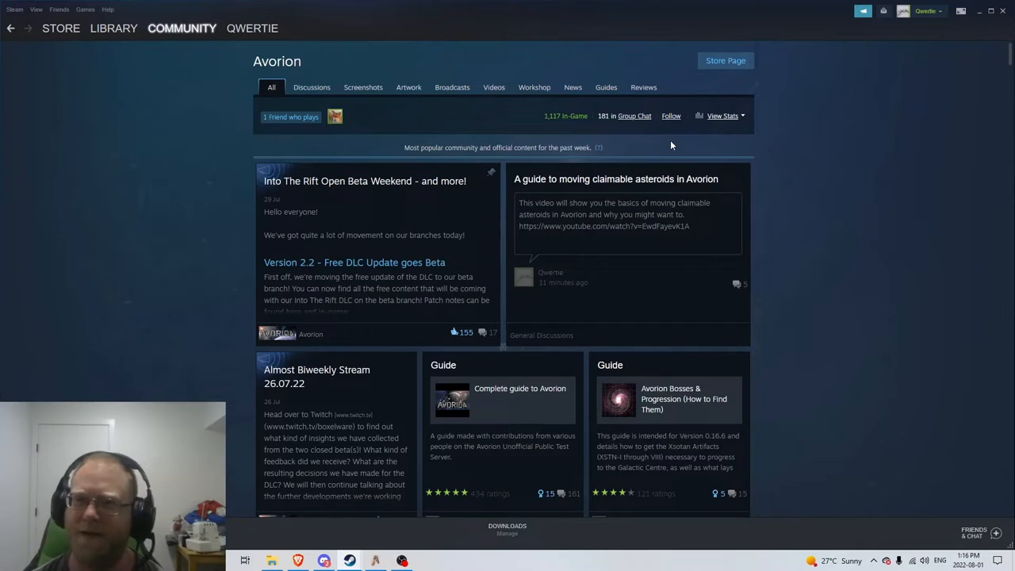
mouse_move(638, 161)
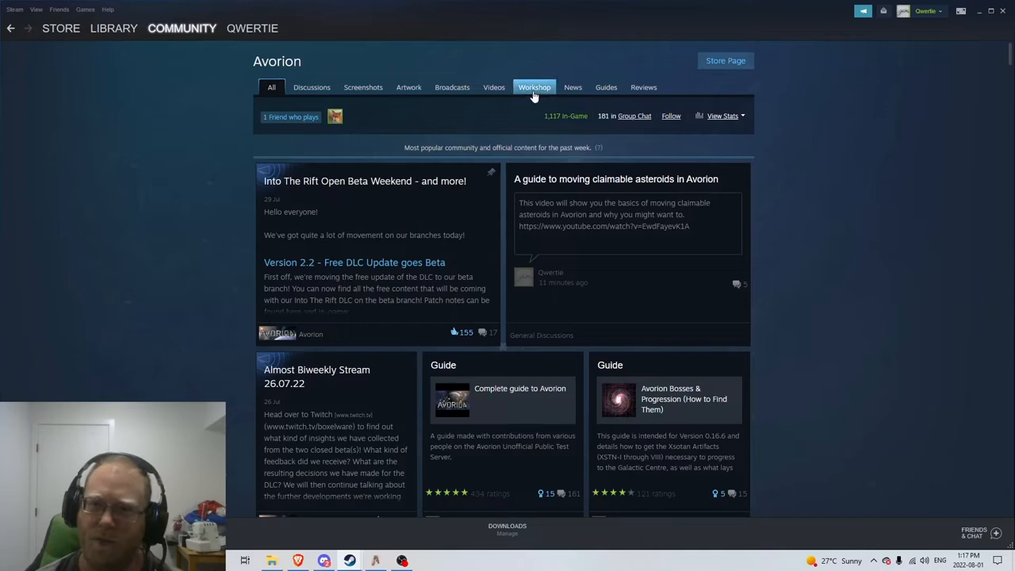
Browse Most Subscribed Workshop items and filter to Civil builds made of Titanium.
left_click(533, 87)
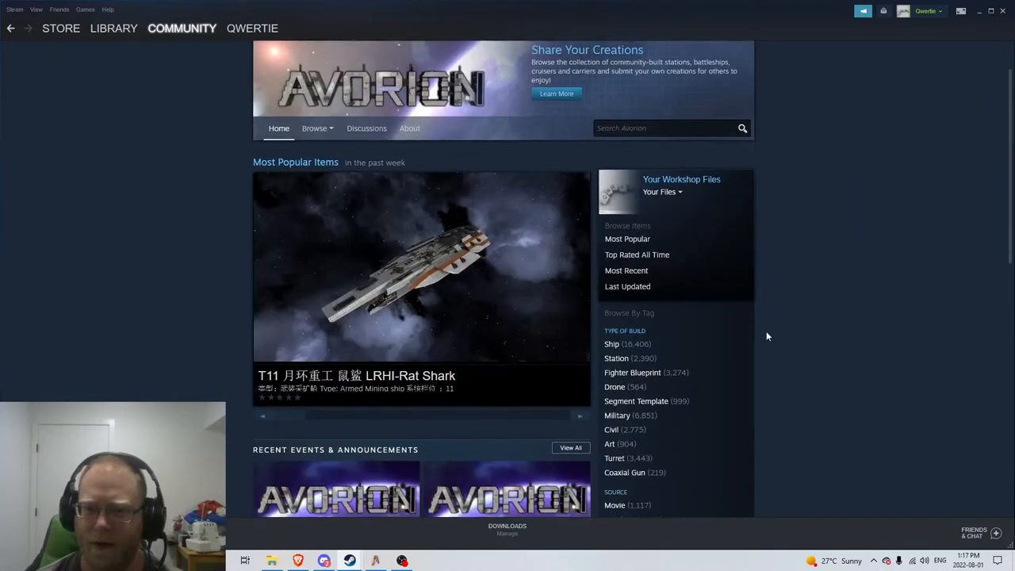
scroll("down", 3)
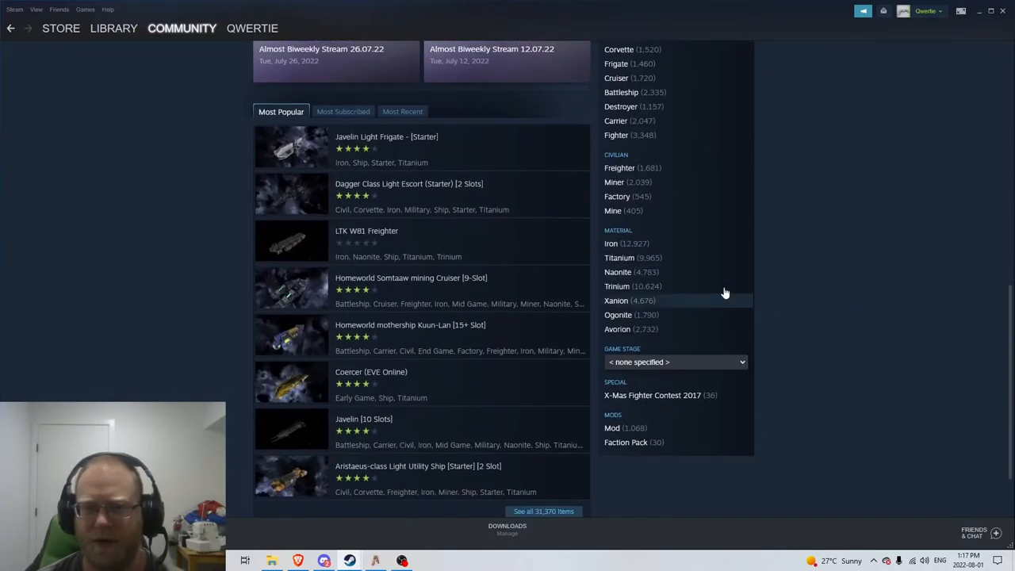
left_click(343, 111)
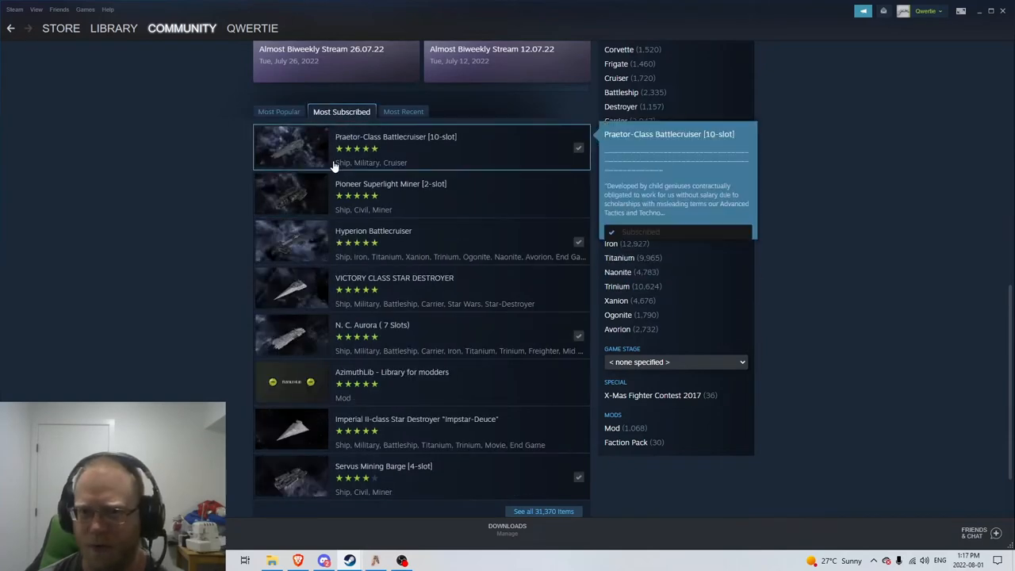
mouse_move(485, 149)
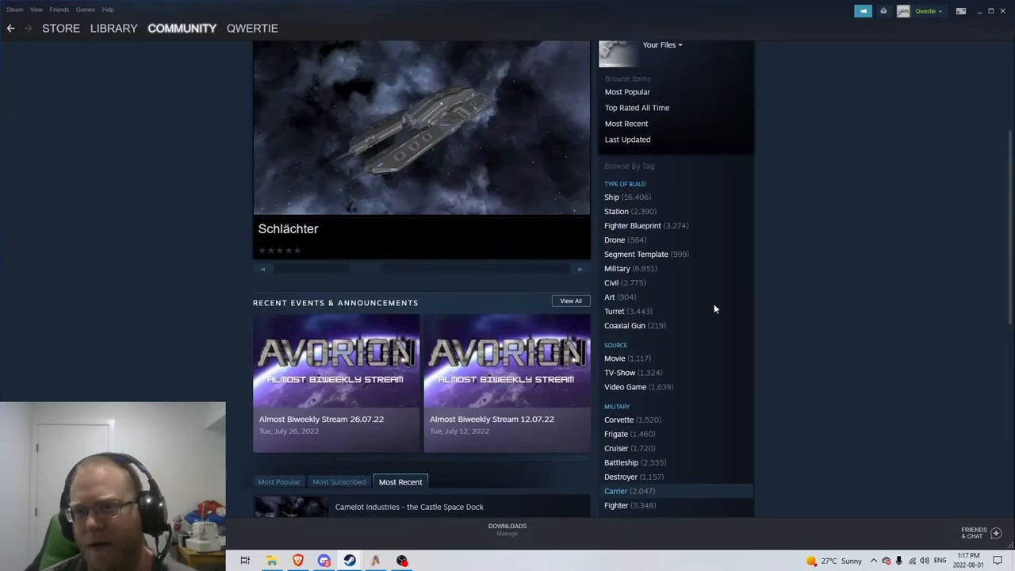
scroll("up", 3)
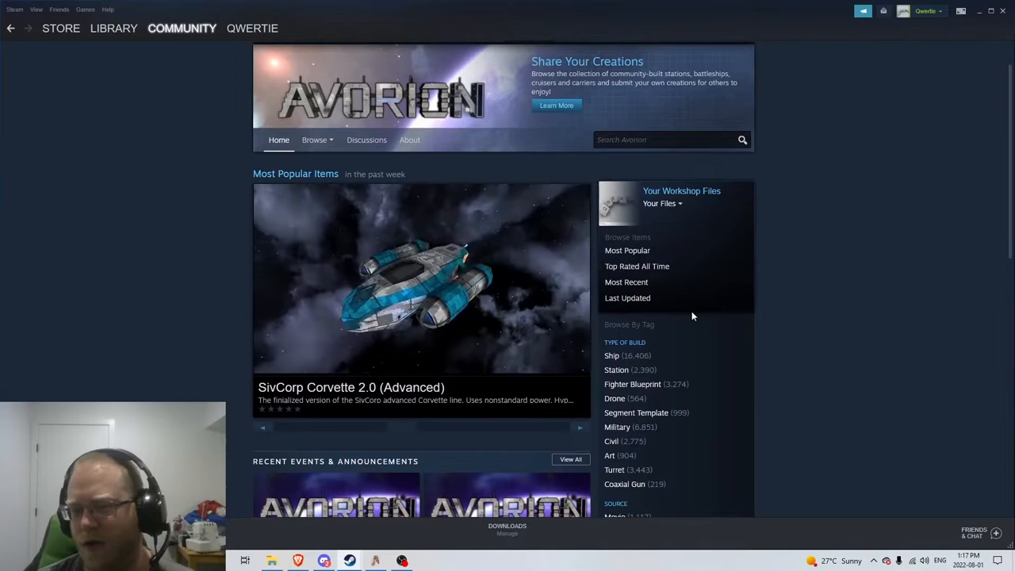
scroll("down", 3)
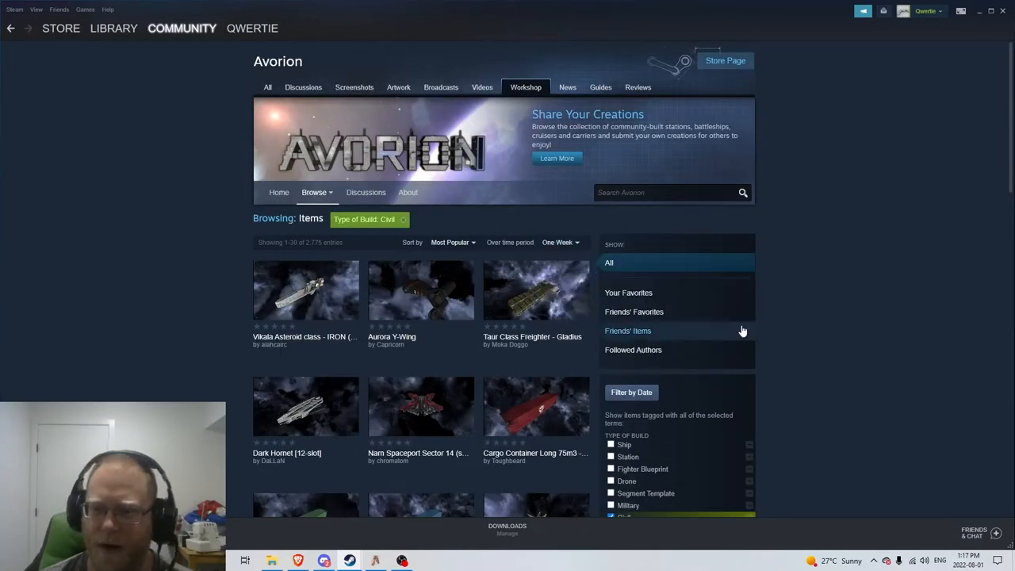
scroll("down", 3)
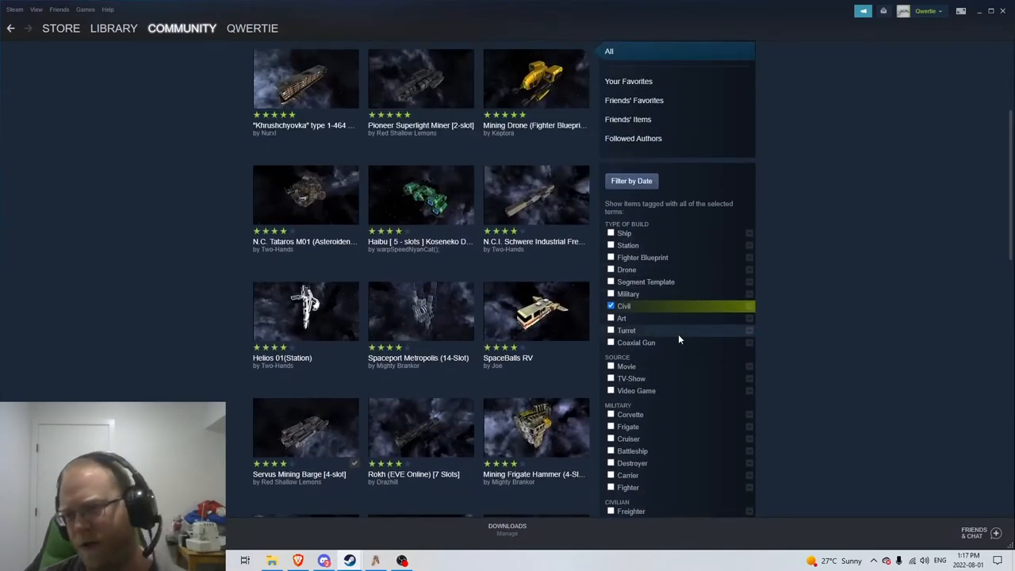
scroll("down", 3)
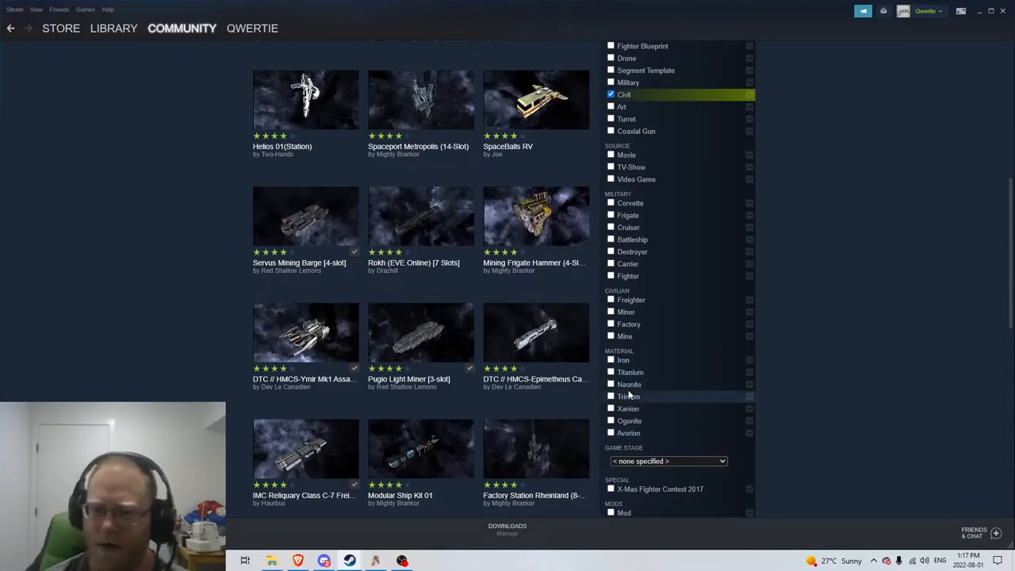
left_click(610, 372)
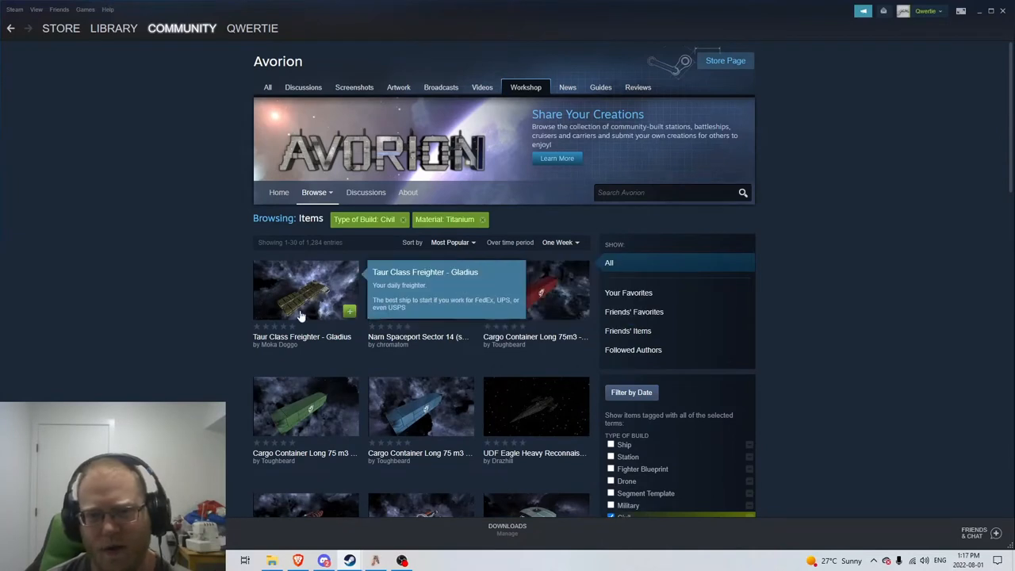
Review the Taur Class Freighter - Gladius item page and return to the listing.
left_click(305, 292)
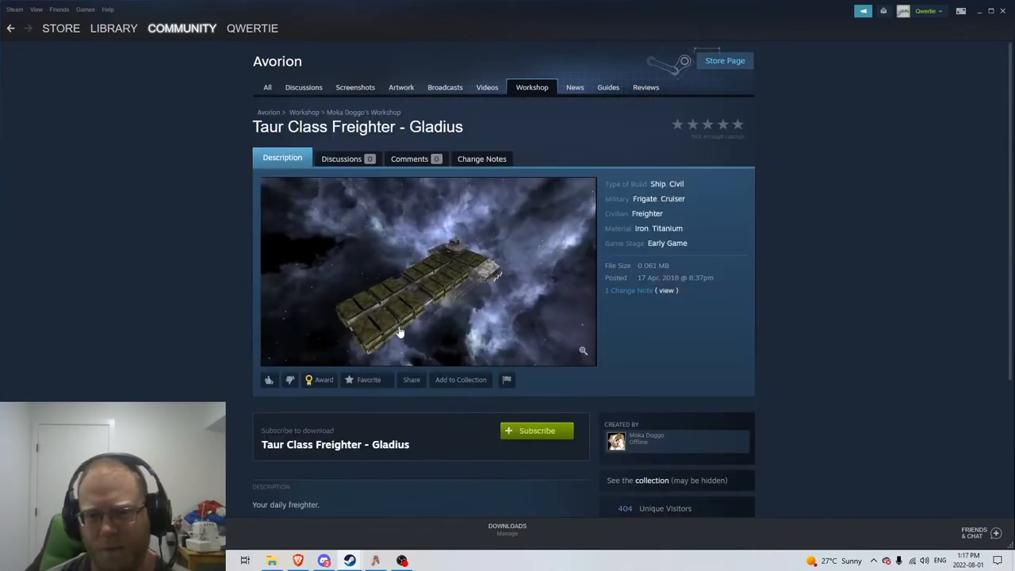
mouse_move(383, 418)
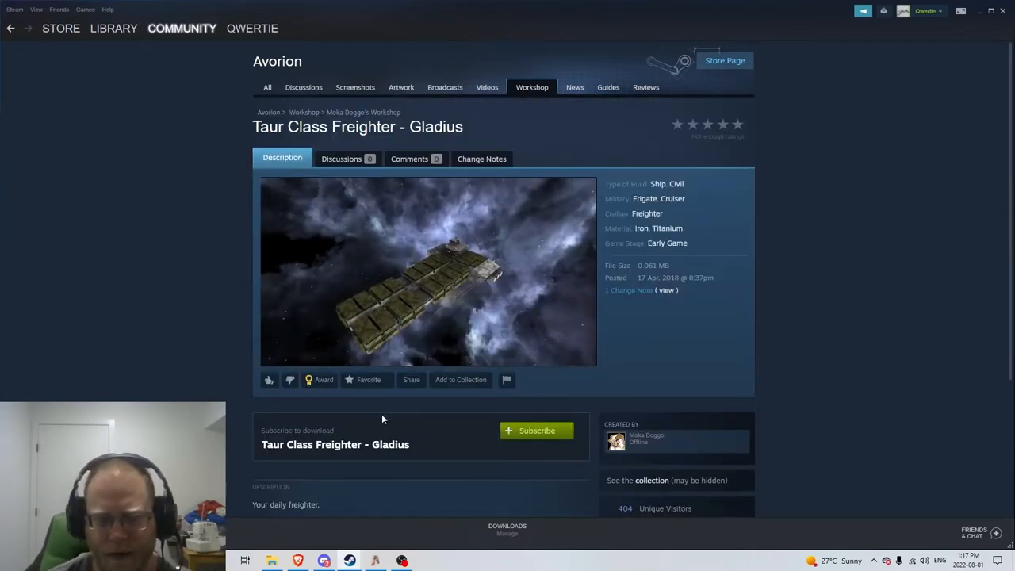
scroll("down", 3)
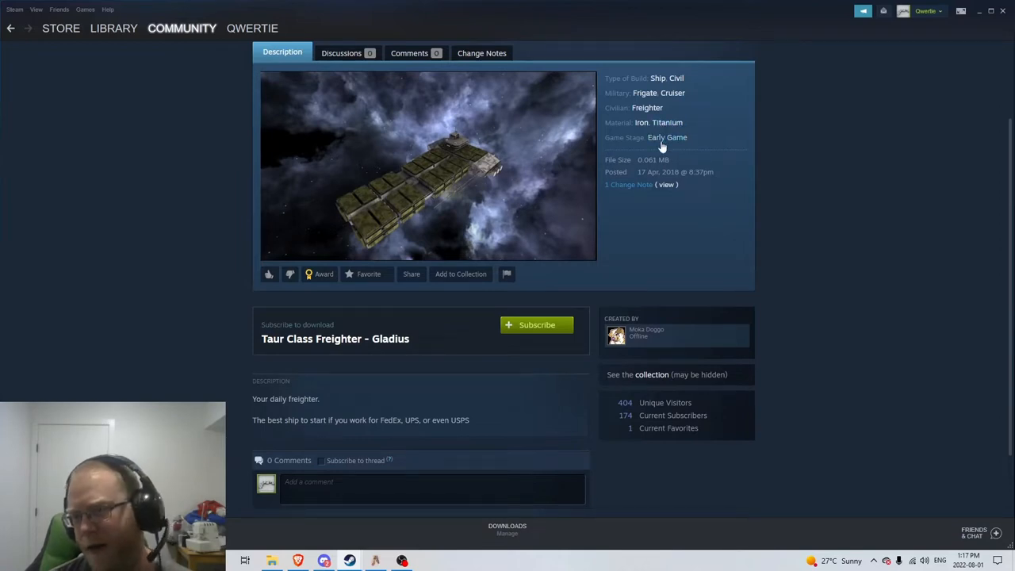
mouse_move(690, 196)
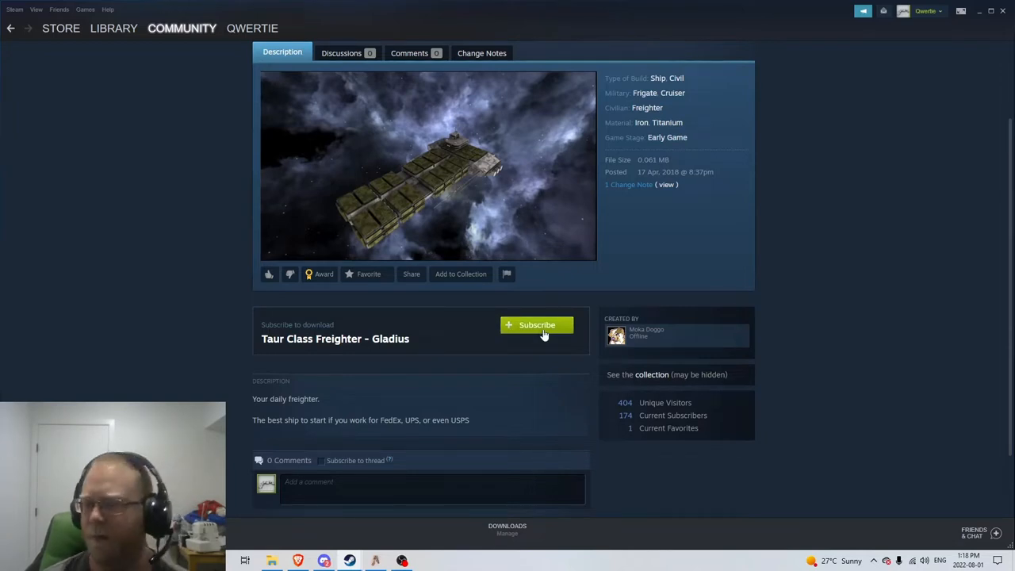
mouse_move(635, 315)
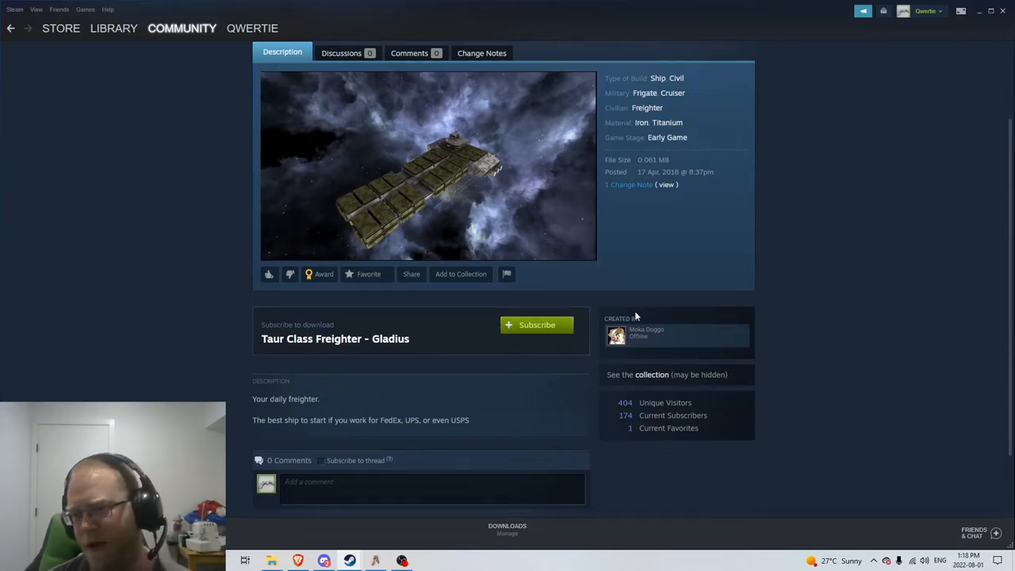
left_click(10, 29)
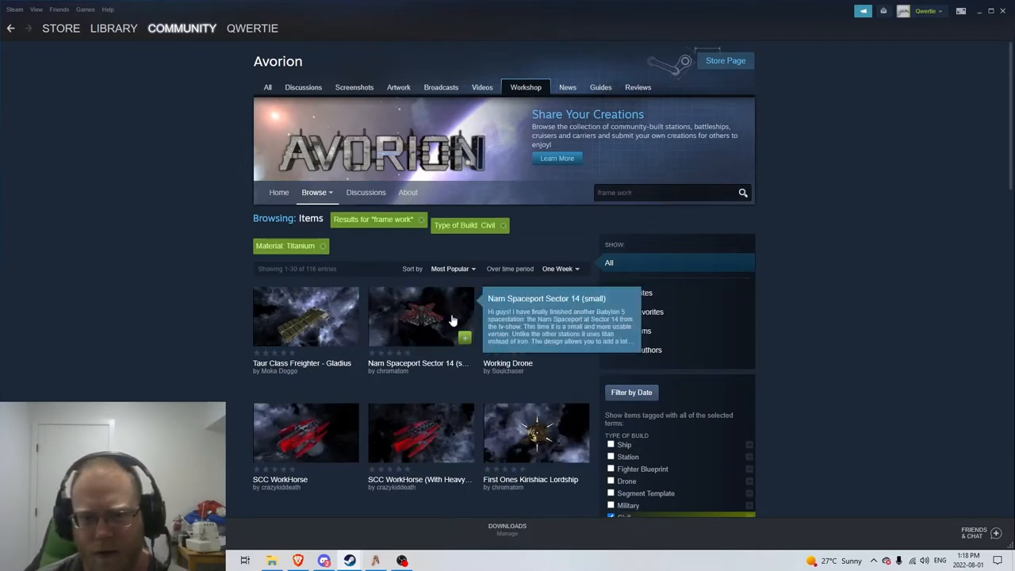
Show All Time results and select the IMC Arca Class C-8 Freighter [8 slot] item.
left_click(558, 268)
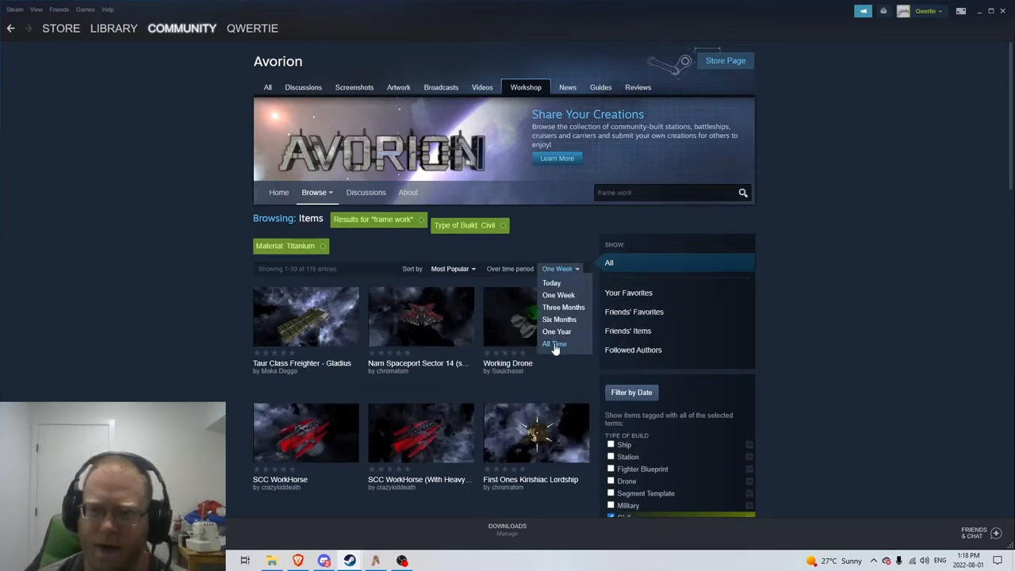
left_click(555, 342)
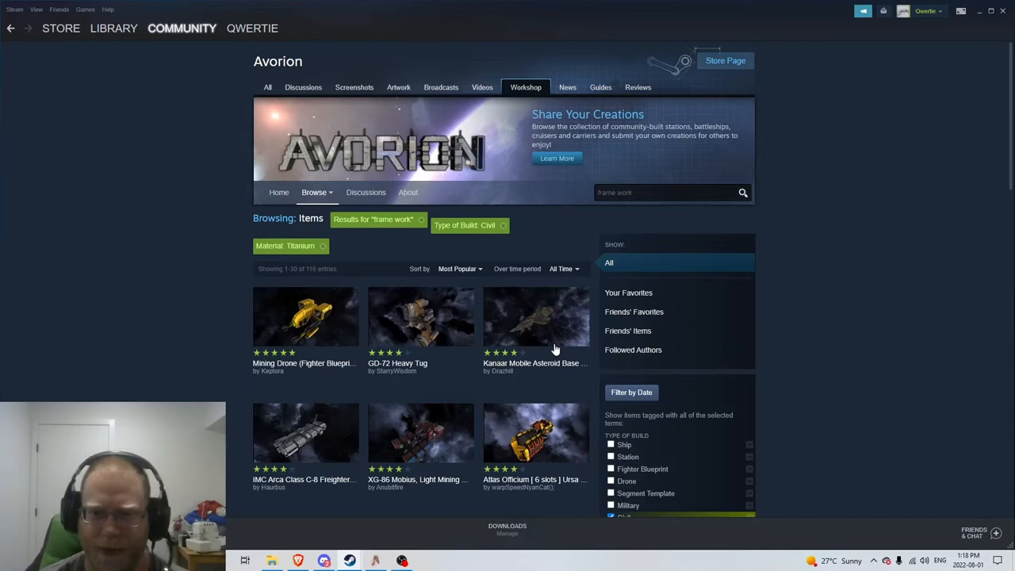
scroll("down", 3)
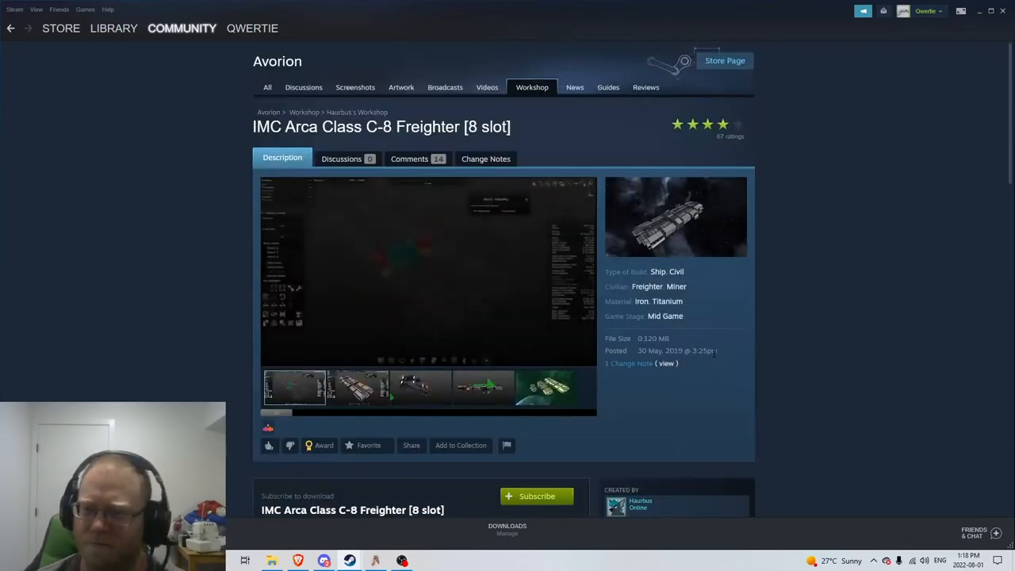
left_click(542, 387)
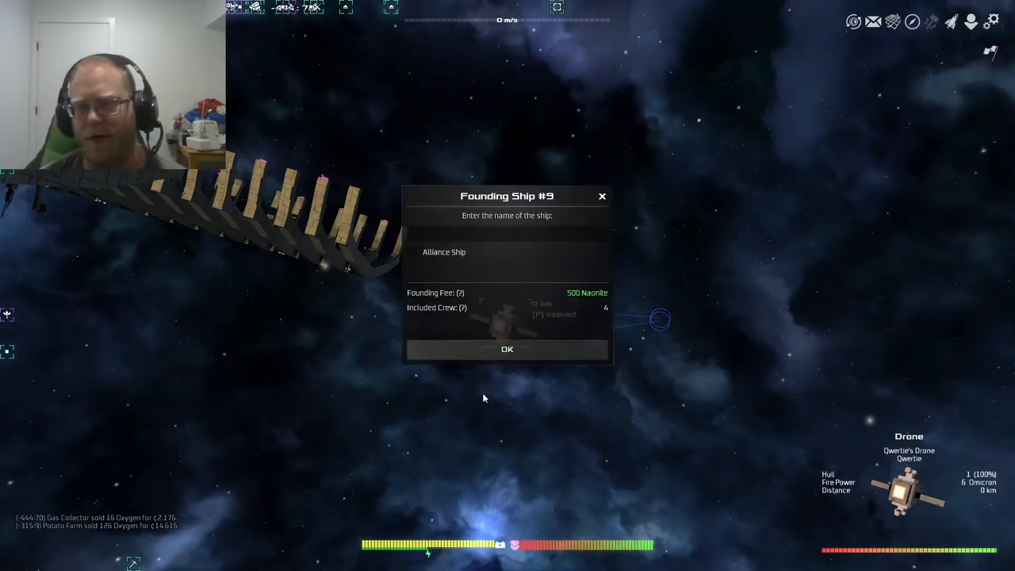
mouse_move(485, 309)
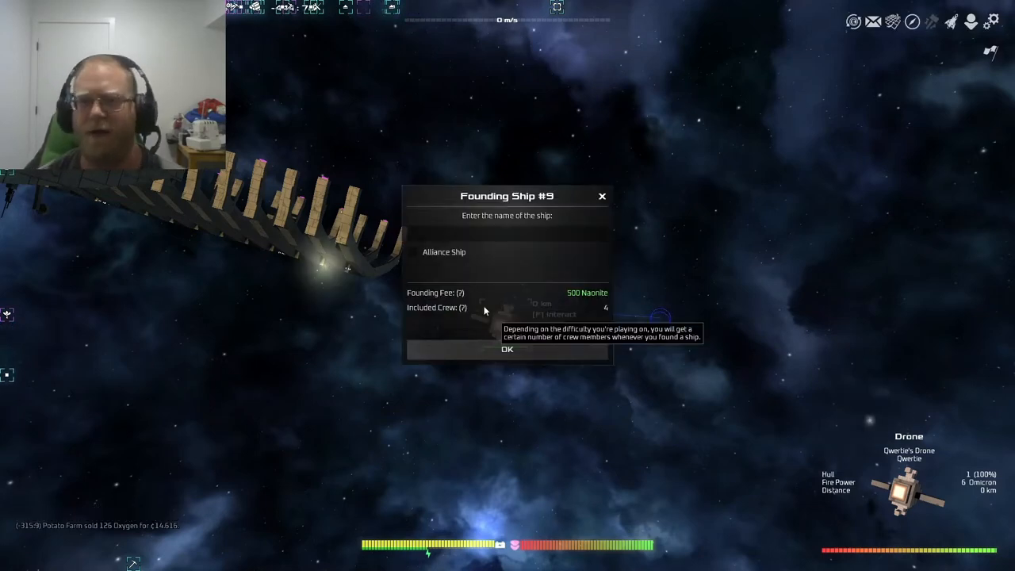
mouse_move(596, 298)
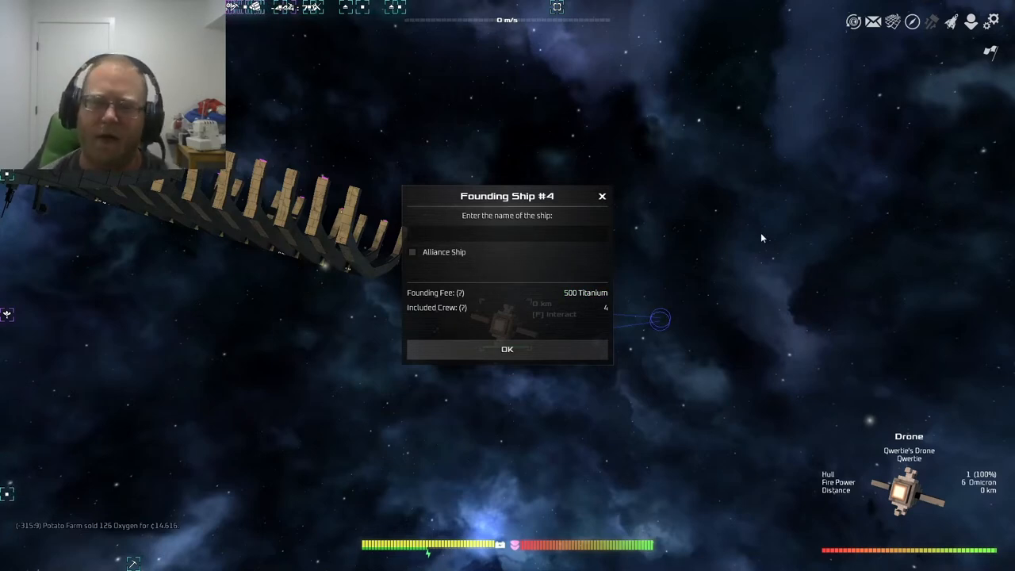
Name the new ship 'Miner' and confirm founding it for 500 Titanium.
type("Miner")
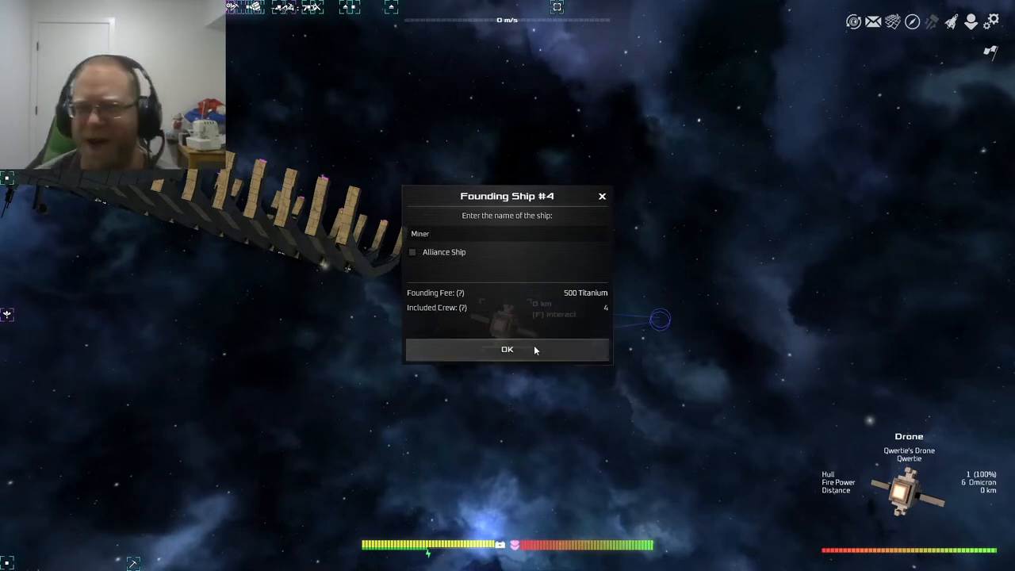
left_click(508, 349)
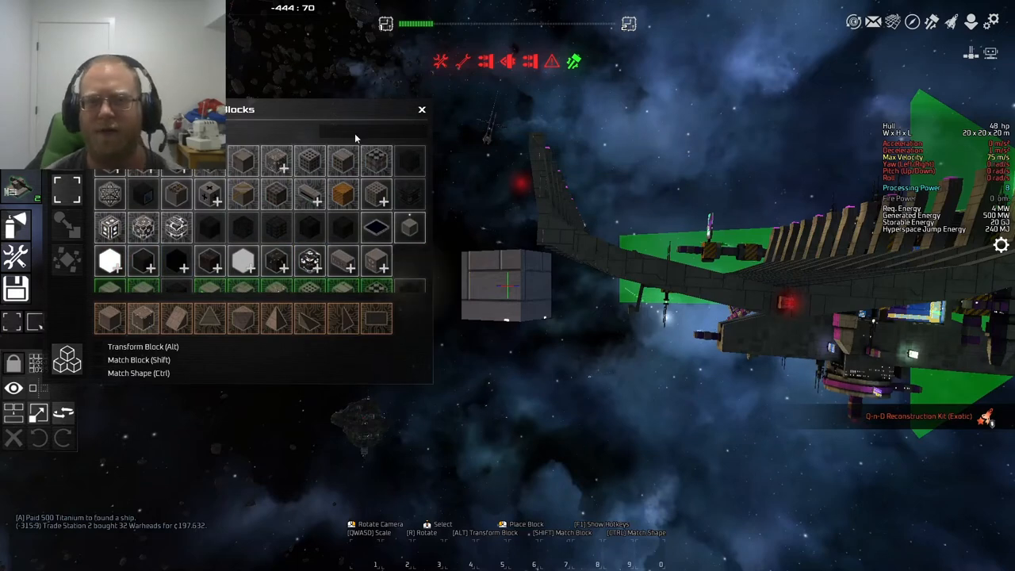
Enter build mode on the Miner's lone starting block.
type("sh")
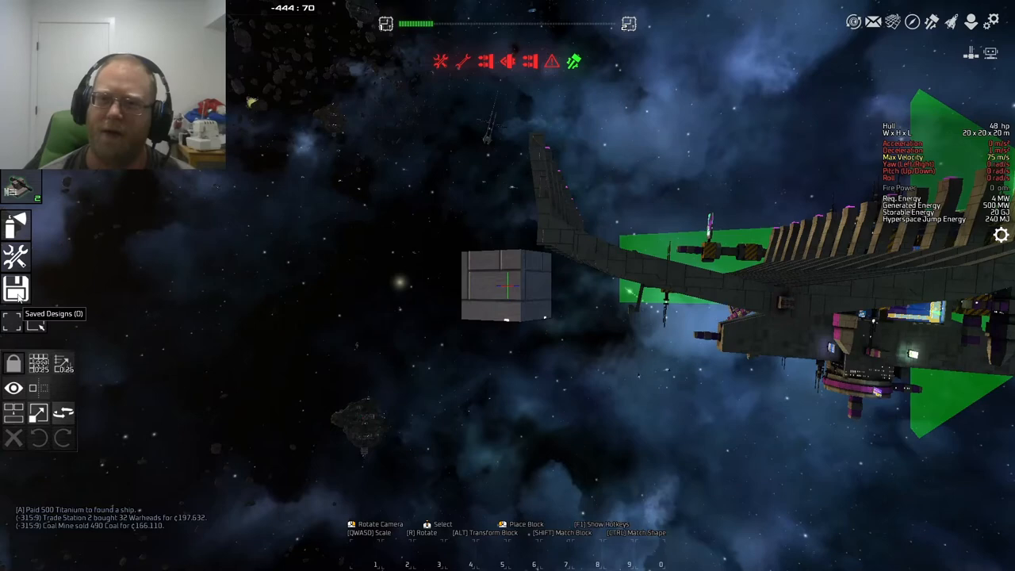
Filter saved designs by 'imc' and apply the miner design to the ship.
left_click(16, 286)
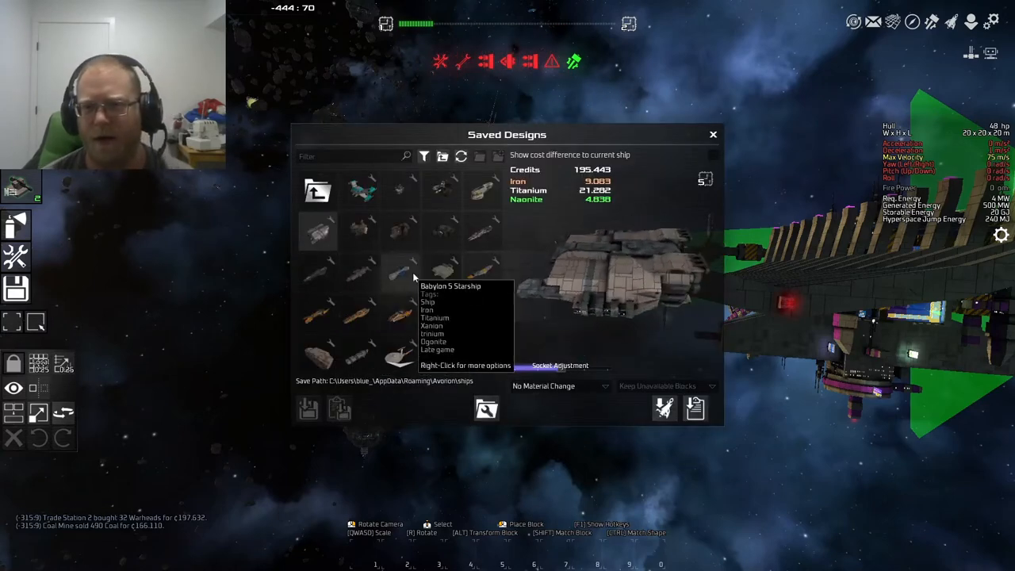
mouse_move(443, 282)
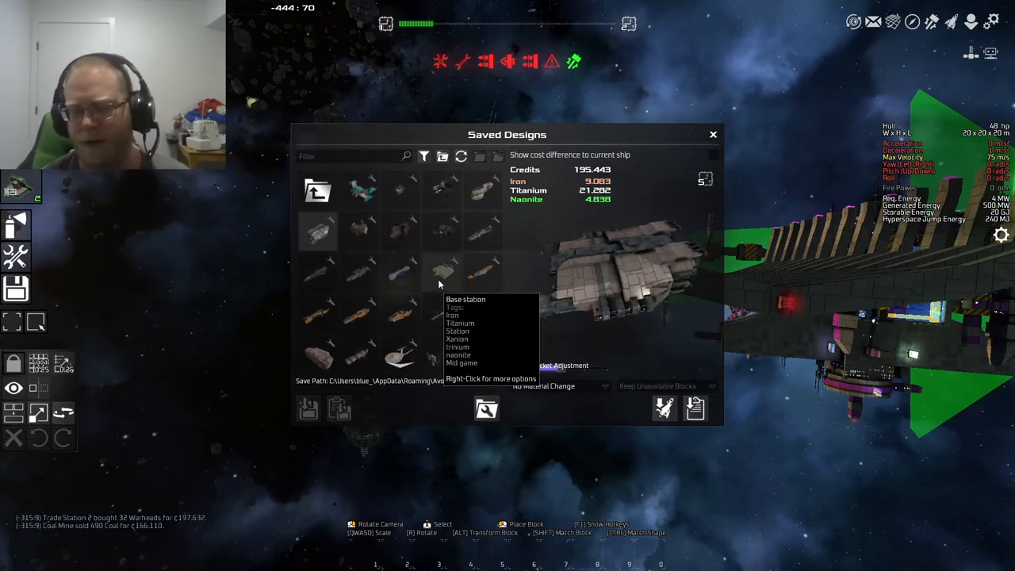
type("imc")
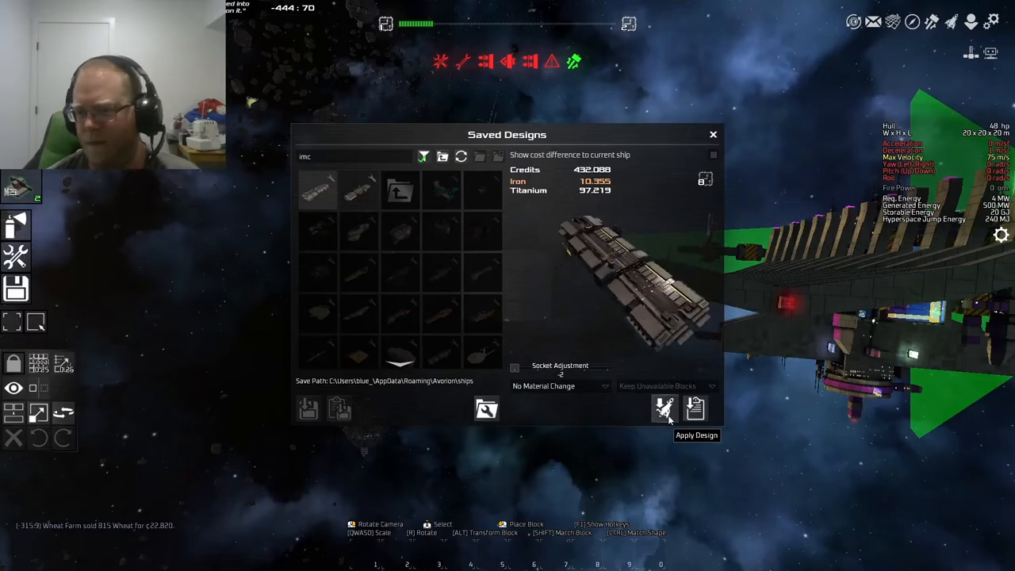
left_click(664, 409)
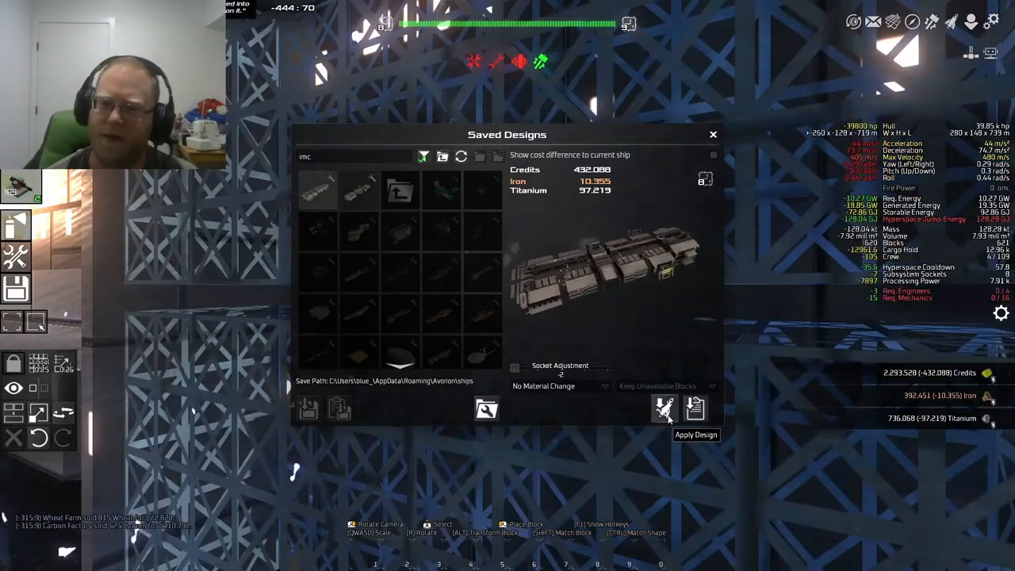
left_click(663, 409)
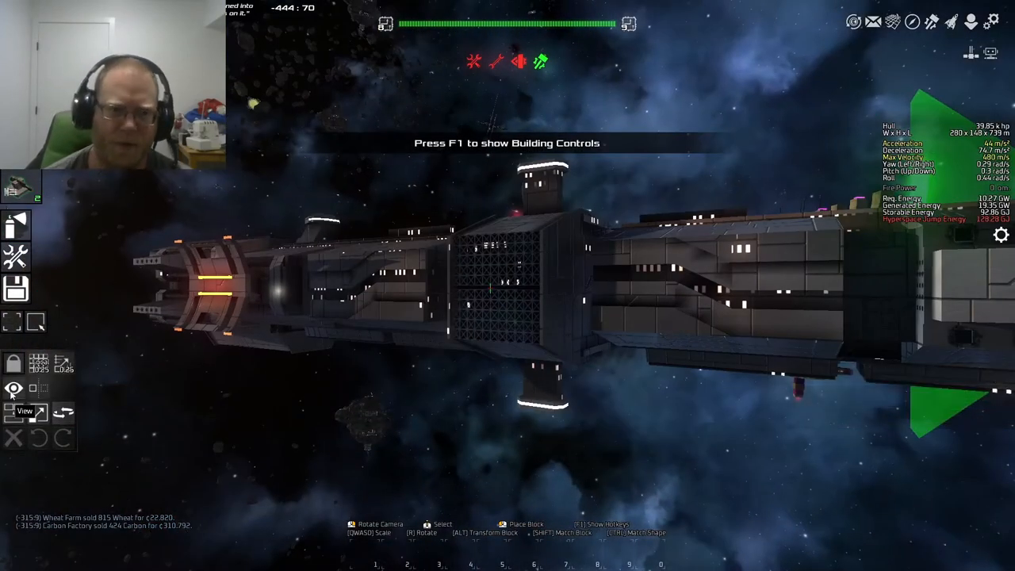
Limit the ship view to show only Framework blocks.
left_click(13, 389)
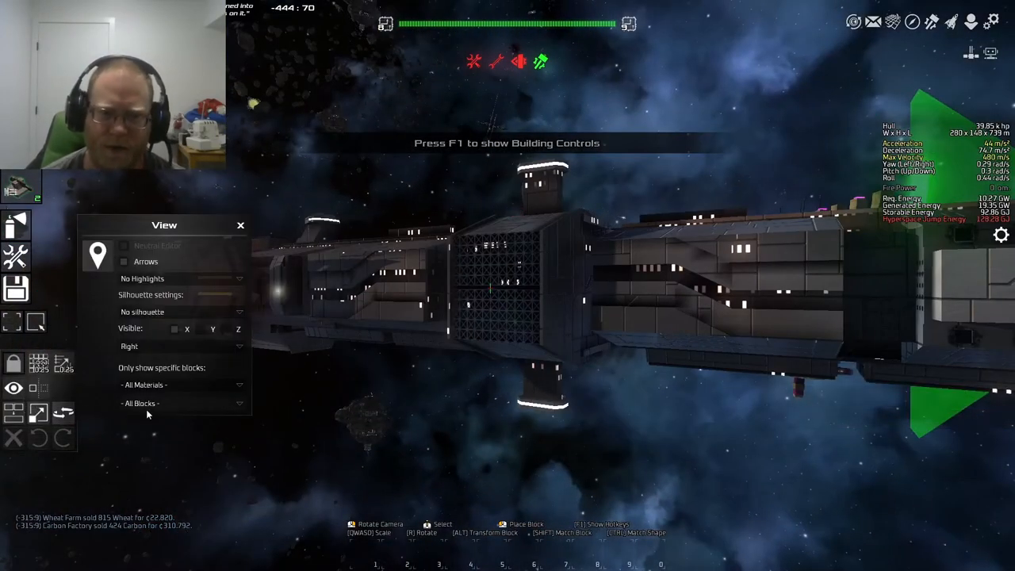
left_click(182, 402)
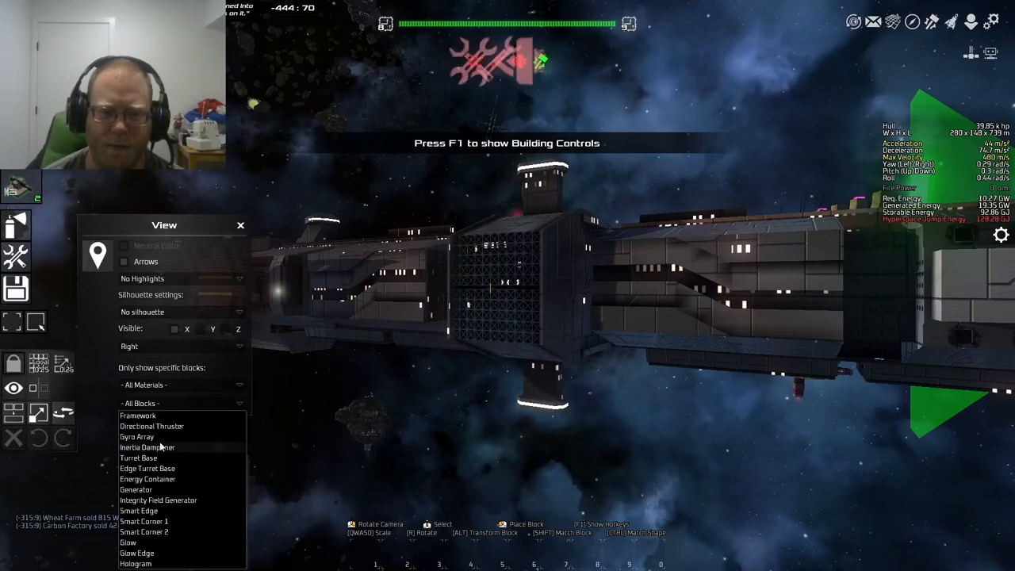
left_click(138, 415)
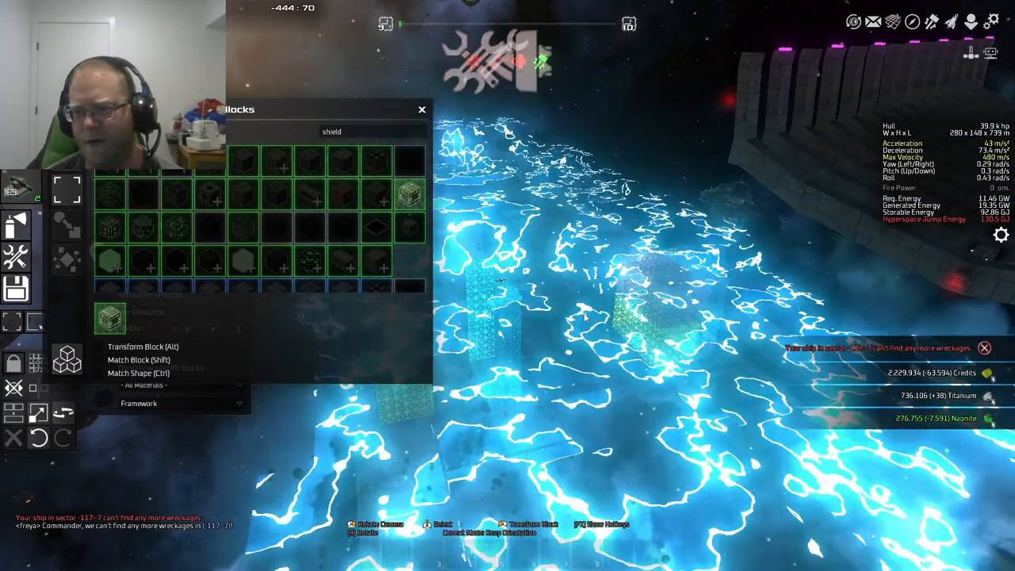
Leave build mode and reach the shipyard's Hire Crew screen.
left_click(422, 108)
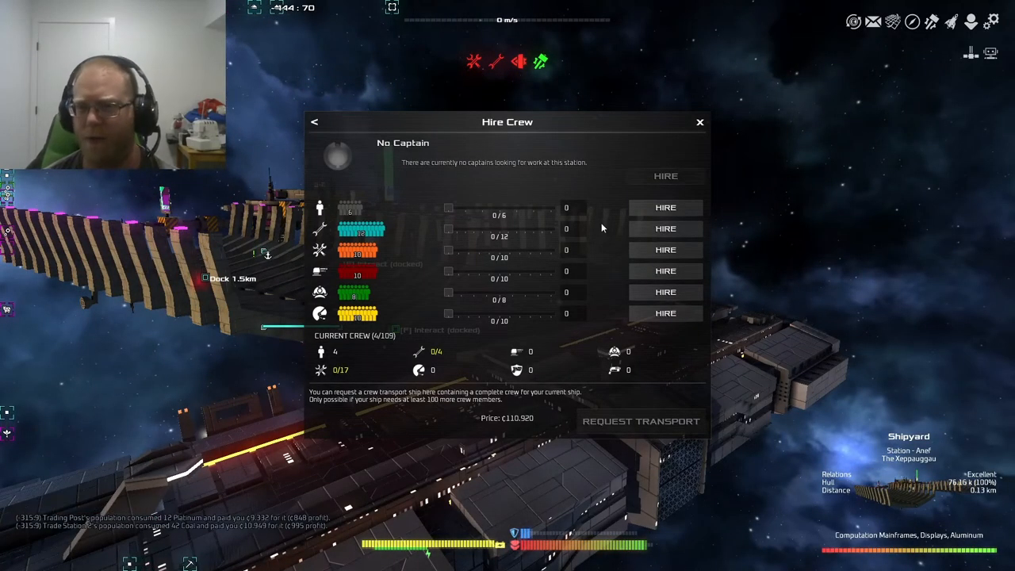
mouse_move(567, 219)
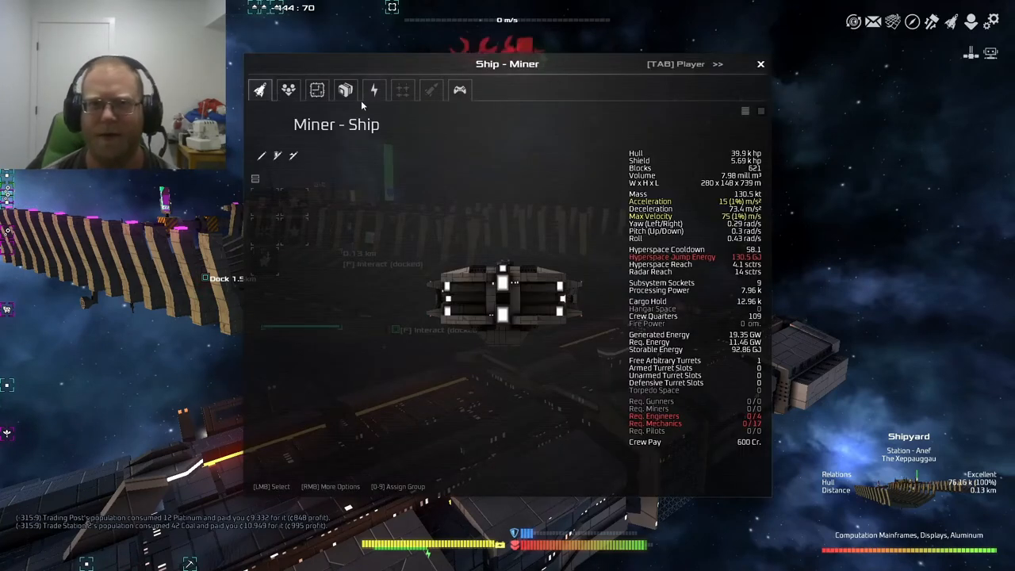
Check the Miner's Energy and Crew tabs (4 of 109 quarters filled), then close the overview.
left_click(372, 89)
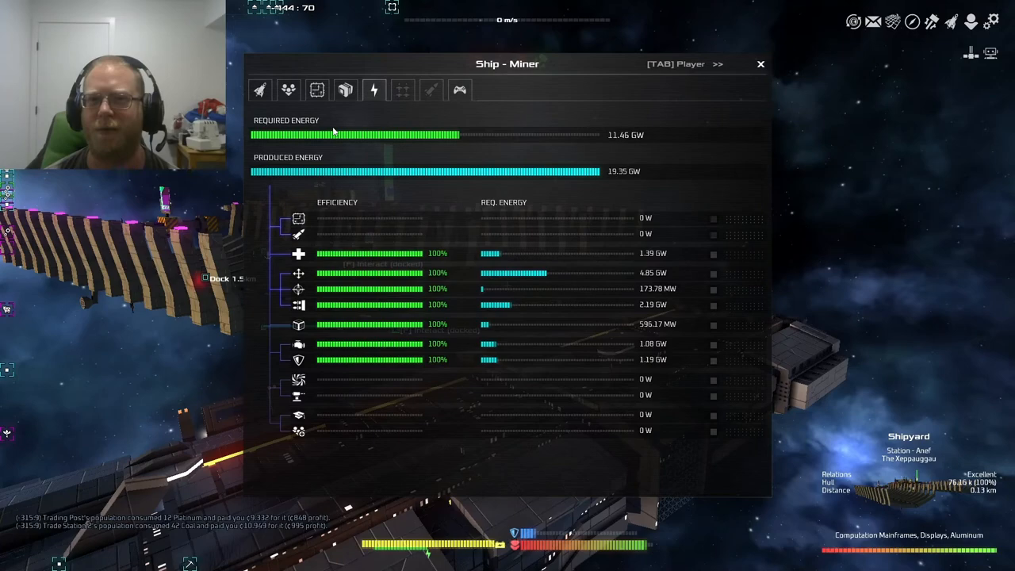
left_click(289, 89)
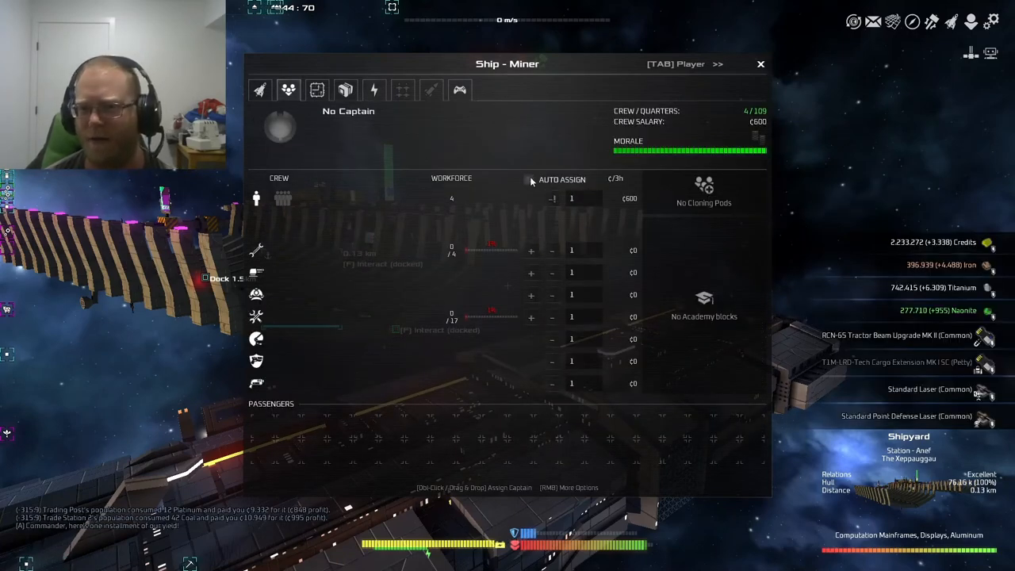
left_click(759, 64)
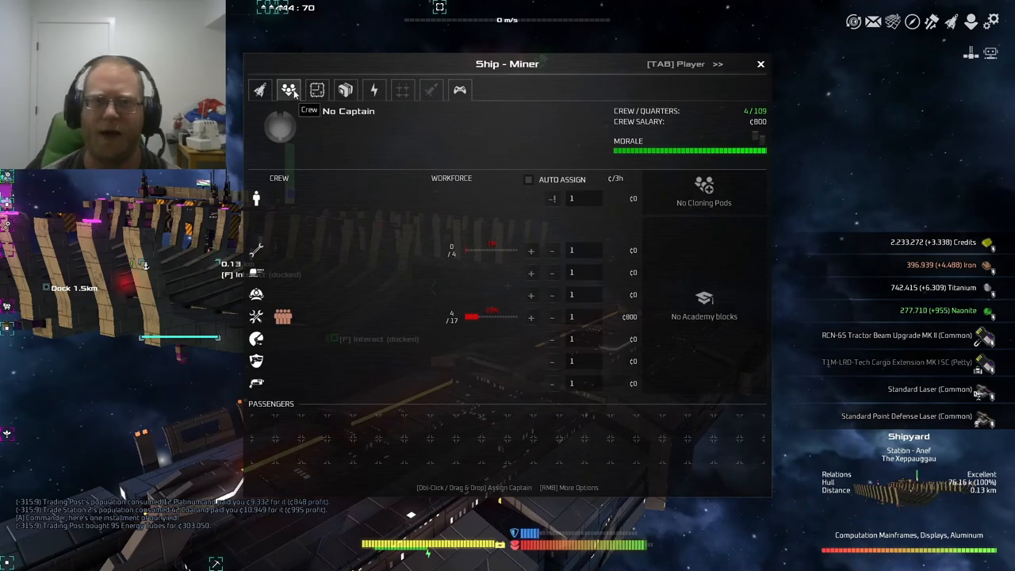
mouse_move(532, 183)
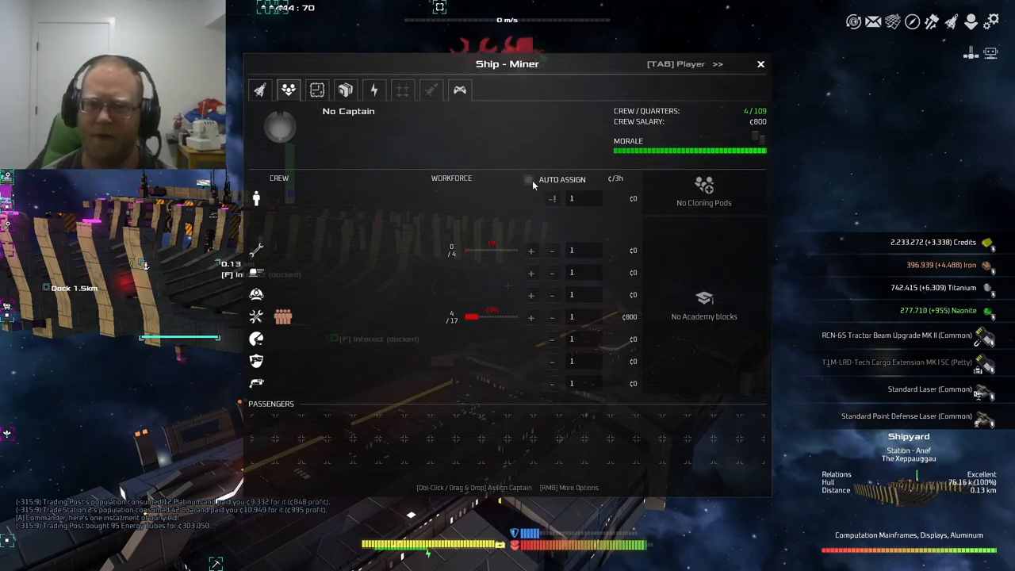
left_click(760, 63)
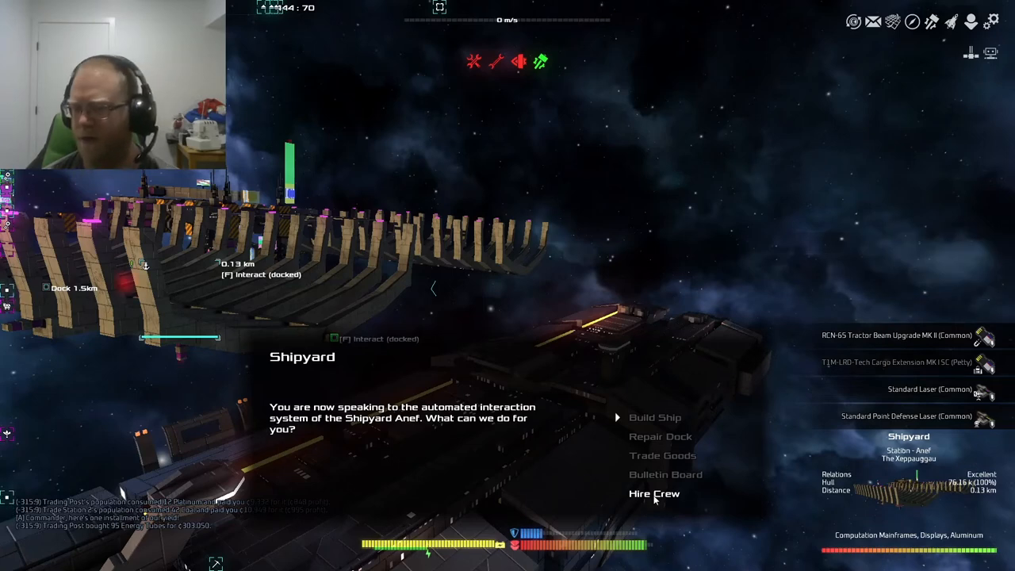
Hire mechanics and miners at the shipyard, bringing the crew to 26 of 120.
left_click(653, 494)
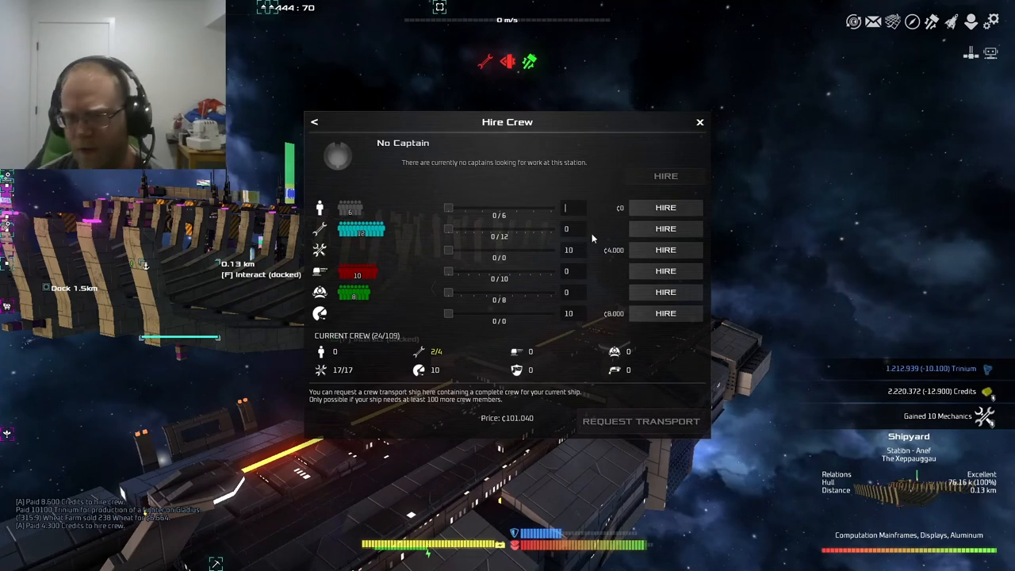
left_click(664, 206)
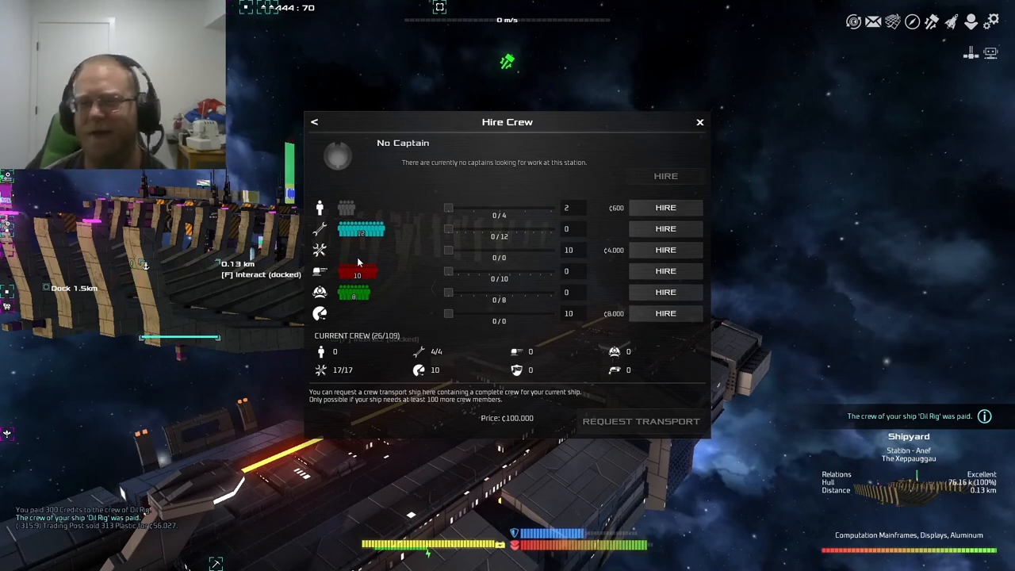
left_click(698, 120)
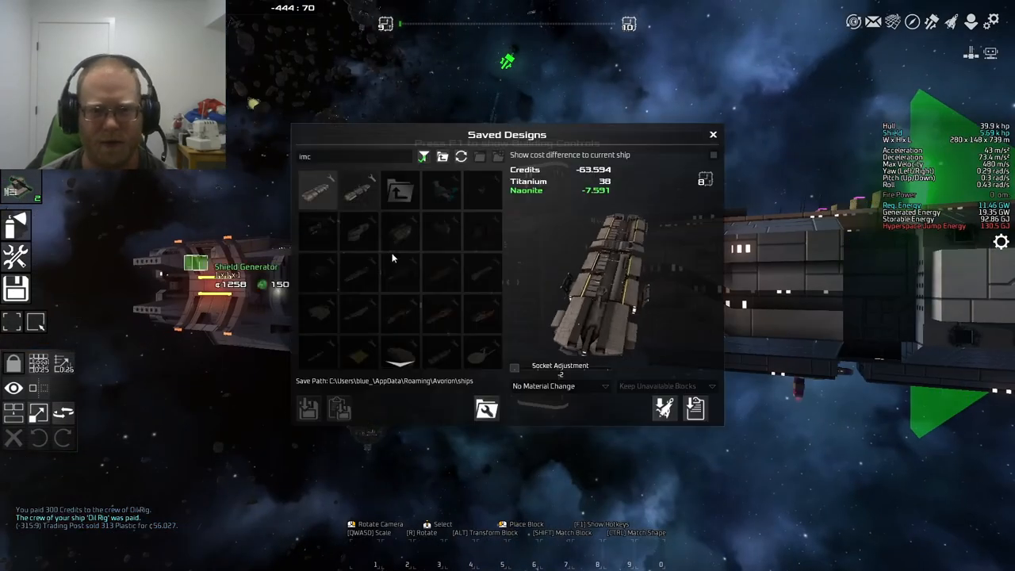
mouse_move(397, 276)
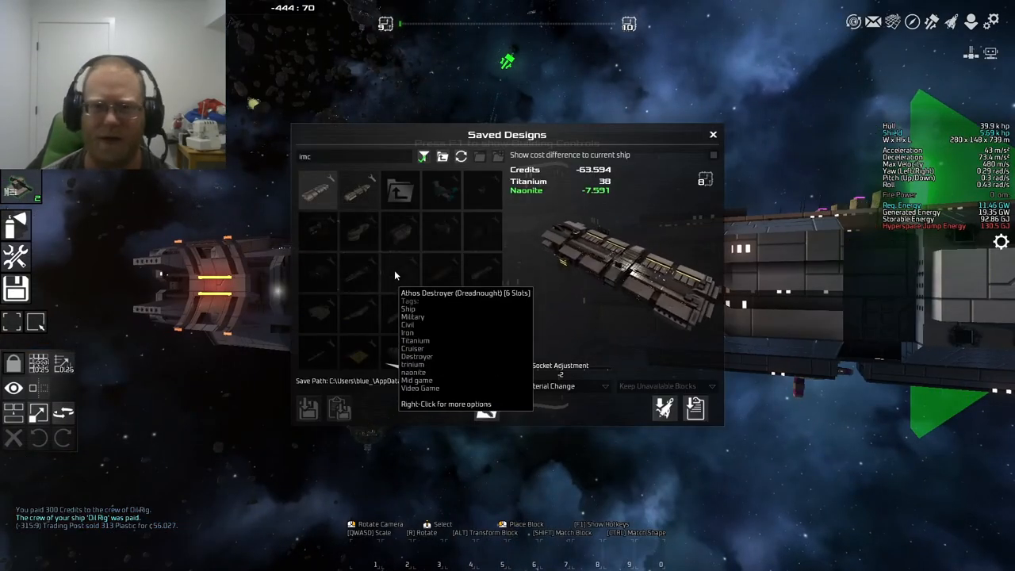
Filter the ship view to show only the hull's Generator blocks, revealing the two generator cubes.
left_click(711, 133)
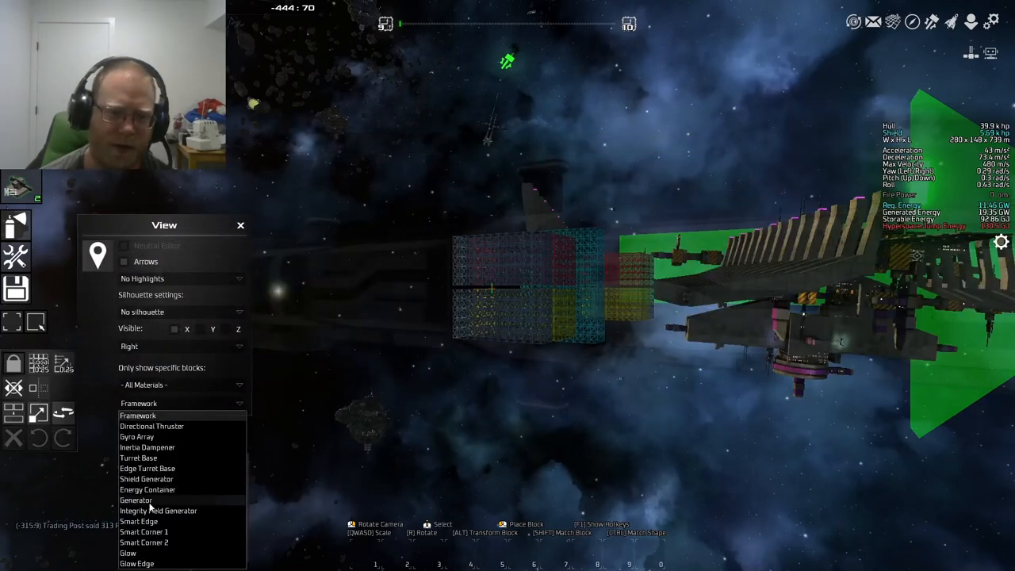
left_click(136, 499)
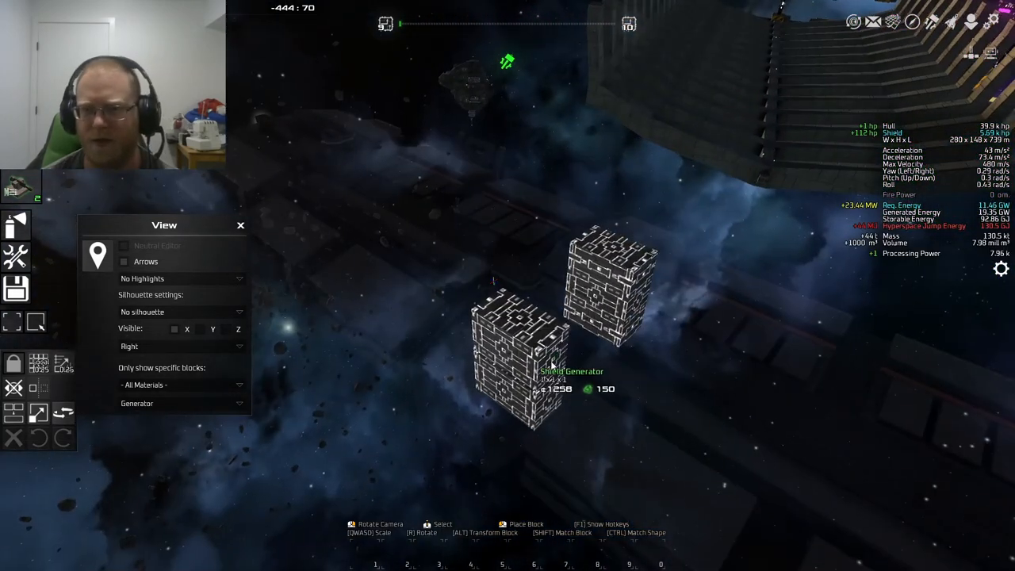
mouse_move(97, 254)
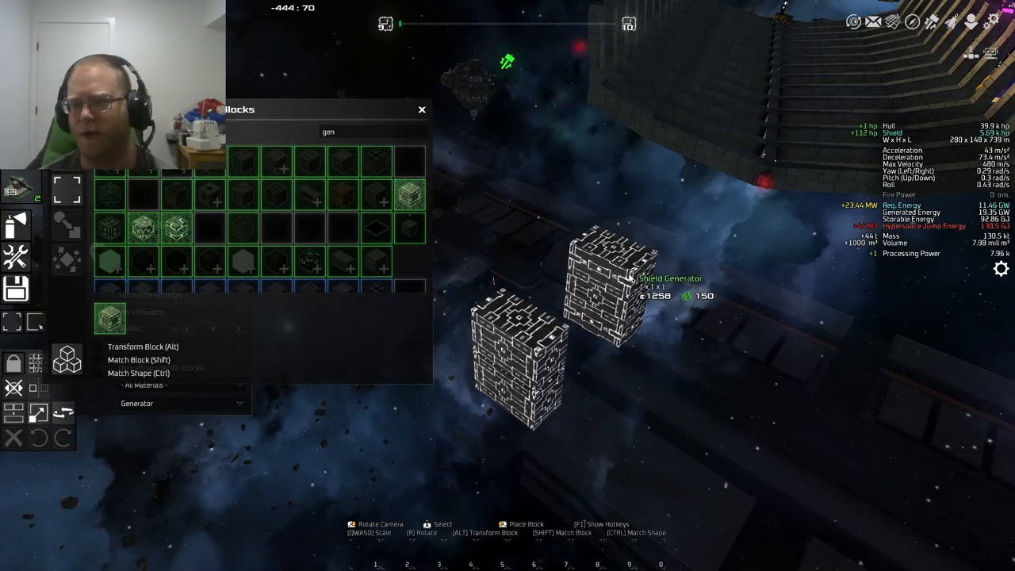
left_click(422, 109)
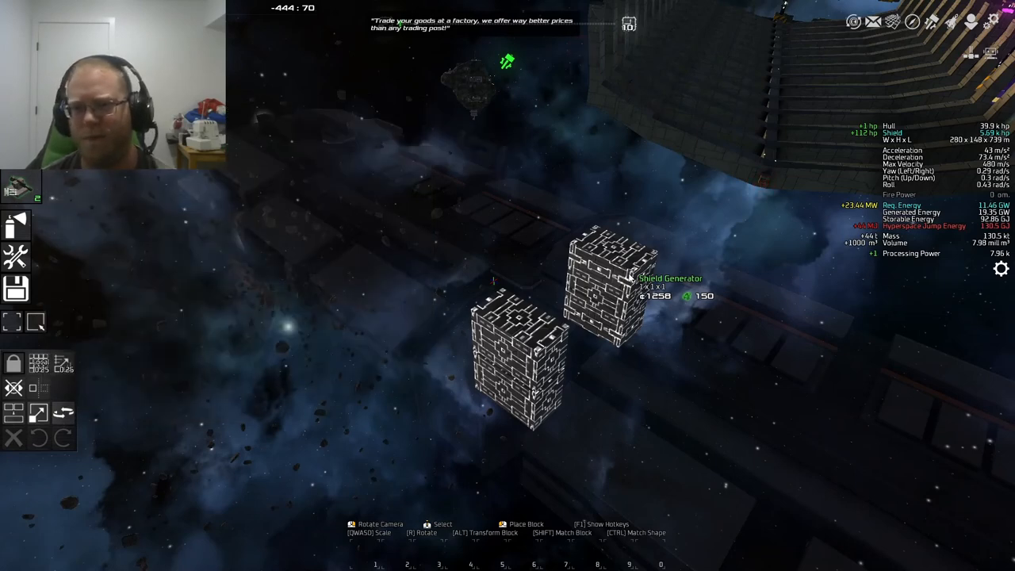